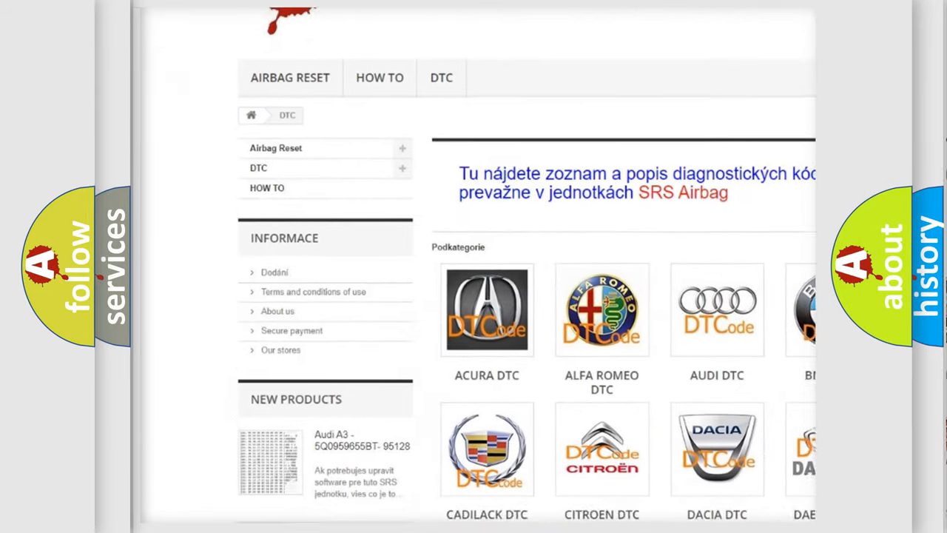
scroll("down", 3)
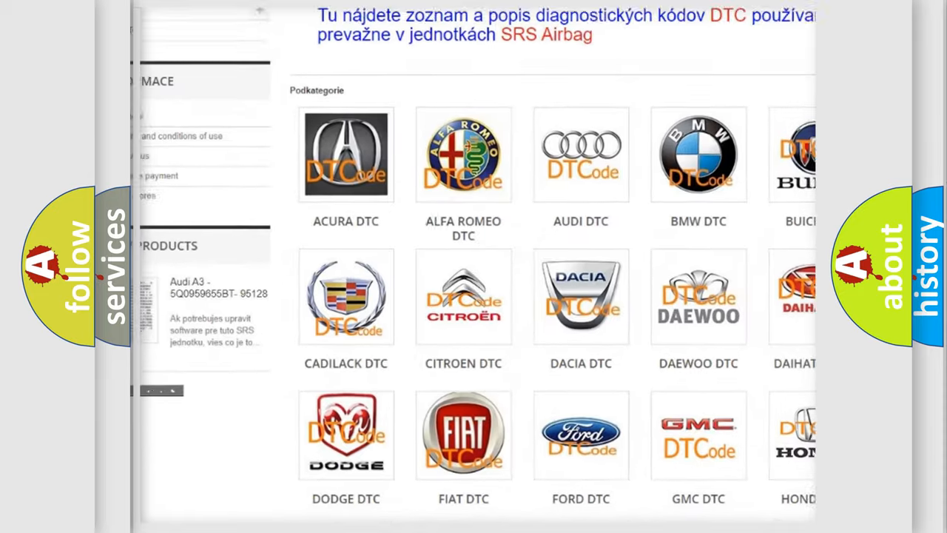
scroll("down", 3)
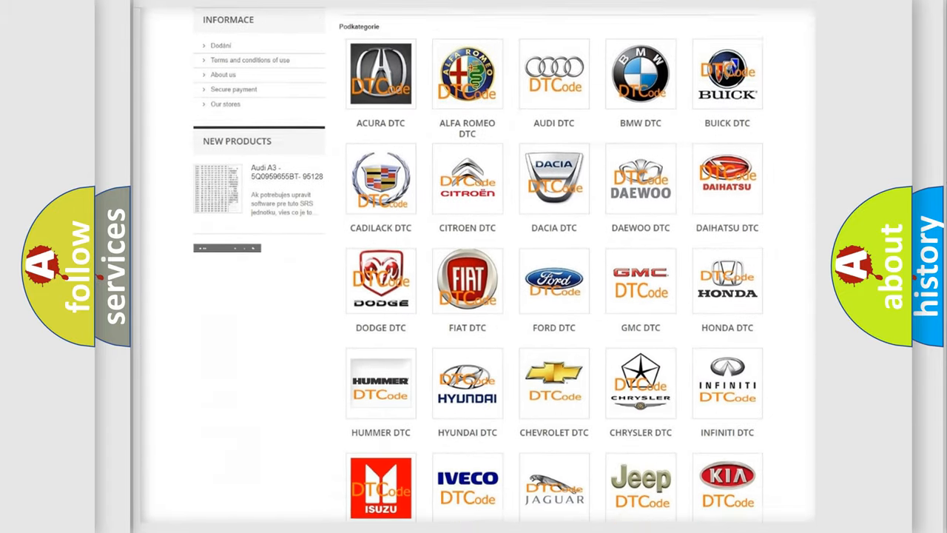
scroll("down", 3)
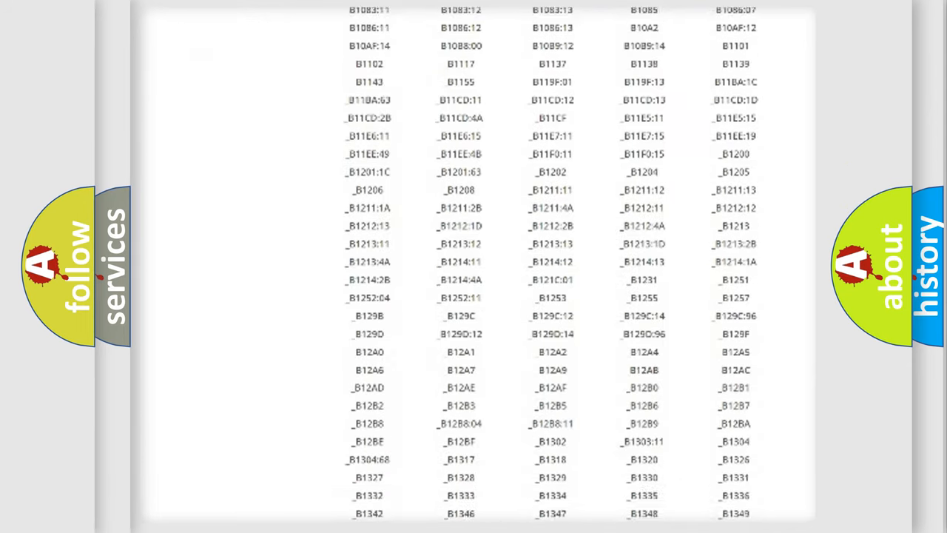
scroll("down", 3)
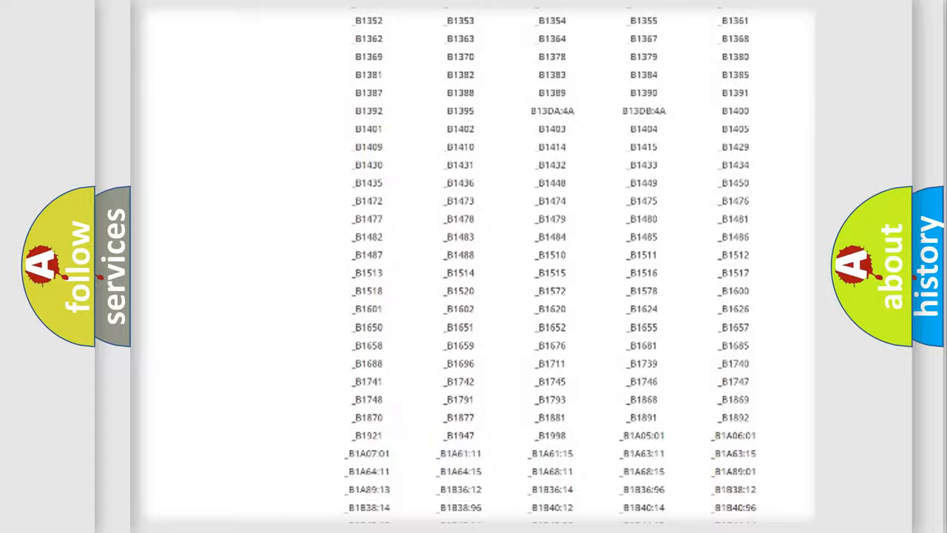